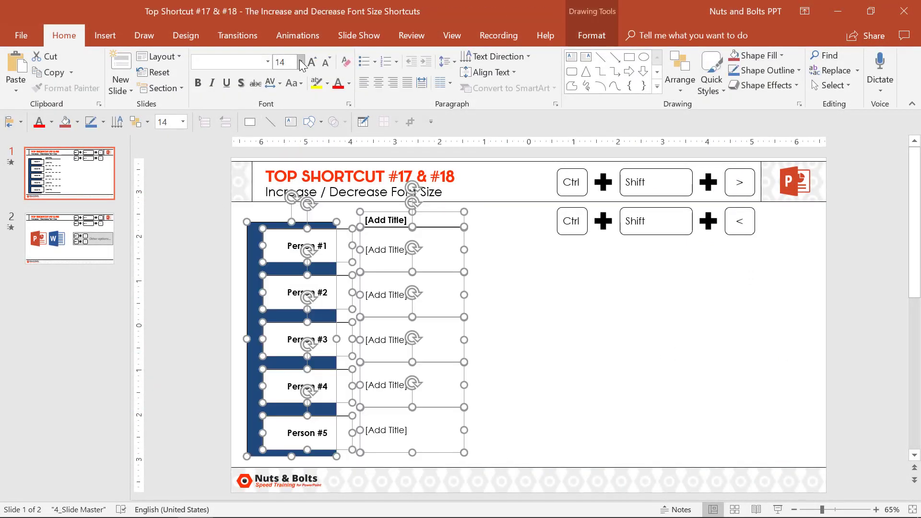
Enlarge the Person box and title text to 18 pt, then show the Slide Show settings.
left_click(301, 62)
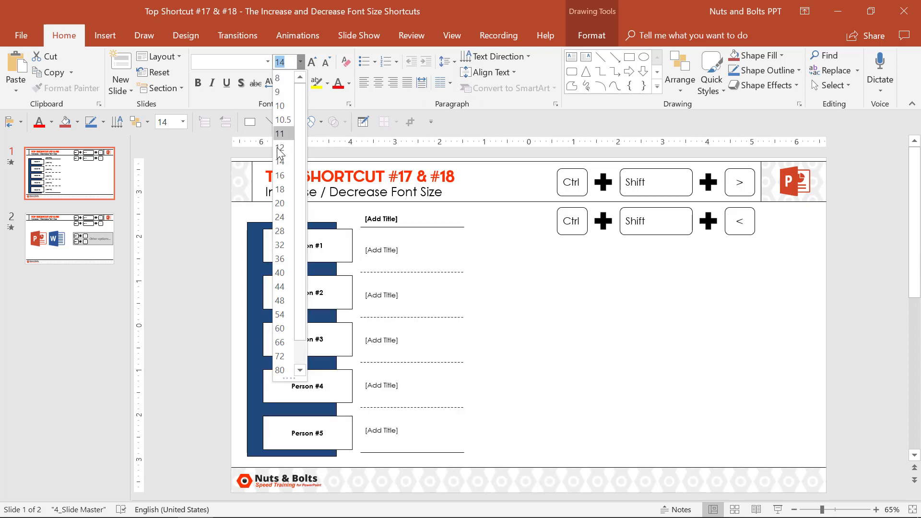
left_click(280, 258)
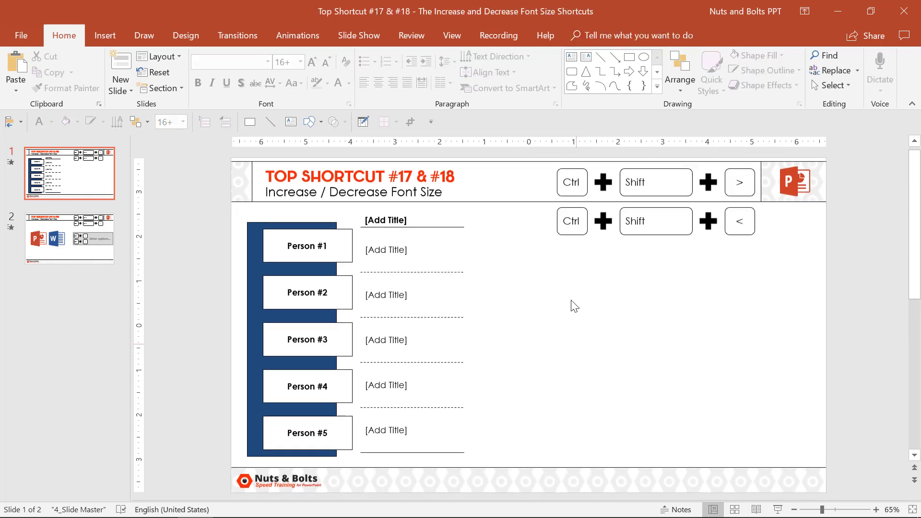
left_click(358, 35)
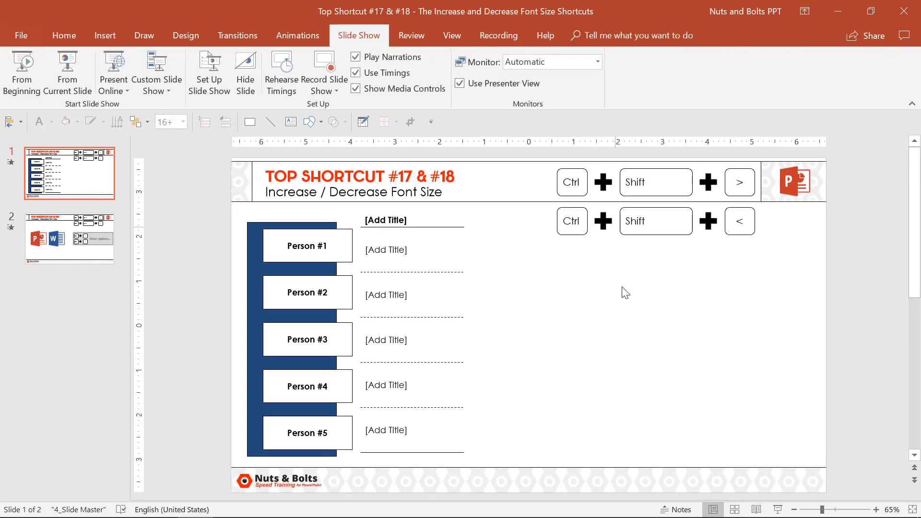
mouse_move(511, 218)
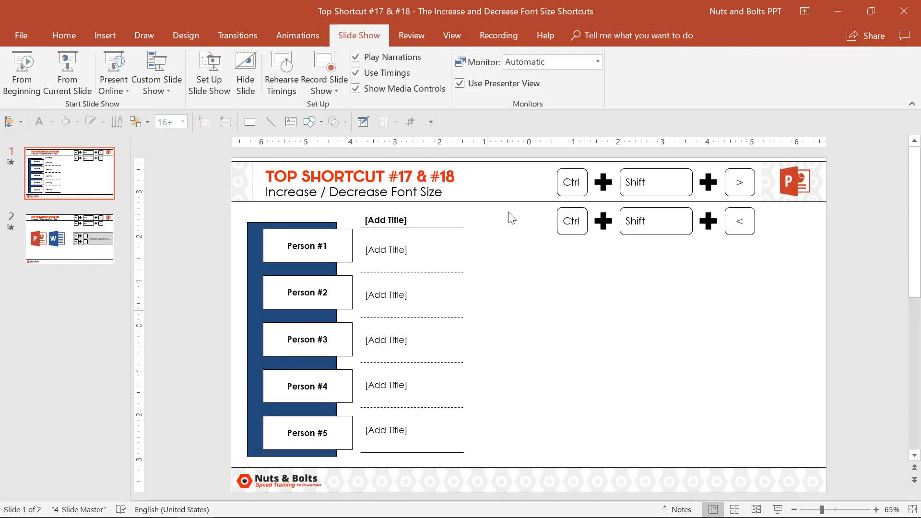
mouse_move(516, 430)
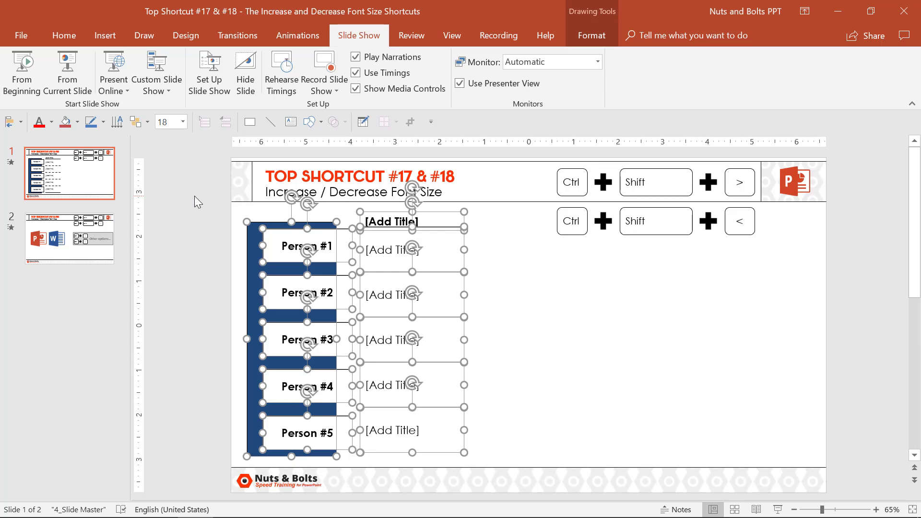
Shrink the Person and title text with Ctrl+Shift+<, then enlarge it back to 14 pt.
key("ctrl+shift+<")
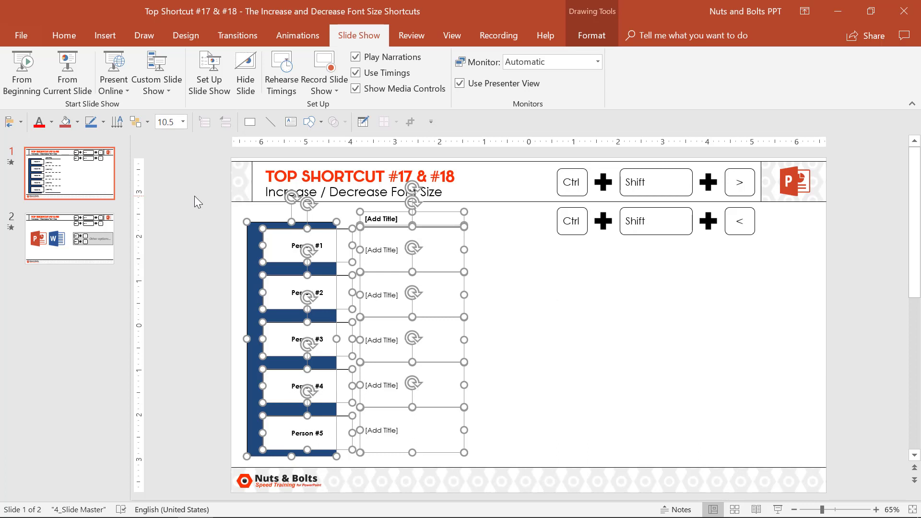
left_click(187, 121)
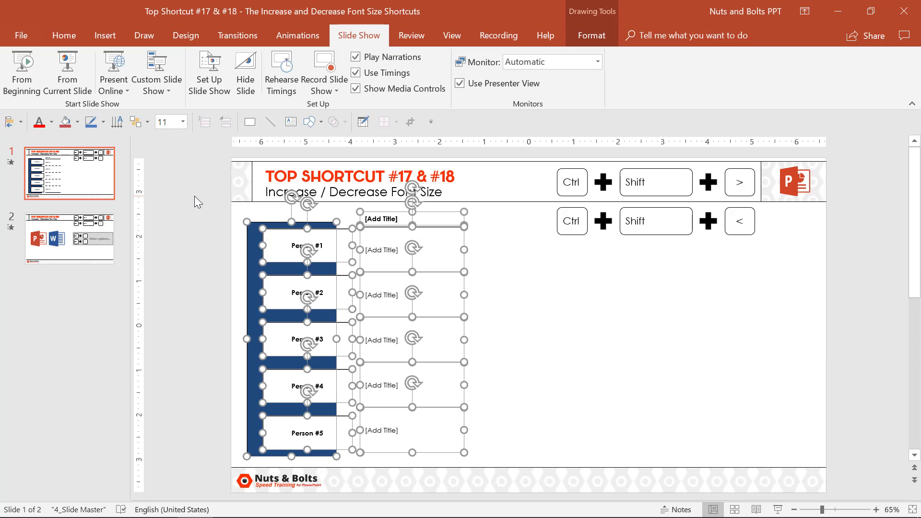
left_click(63, 35)
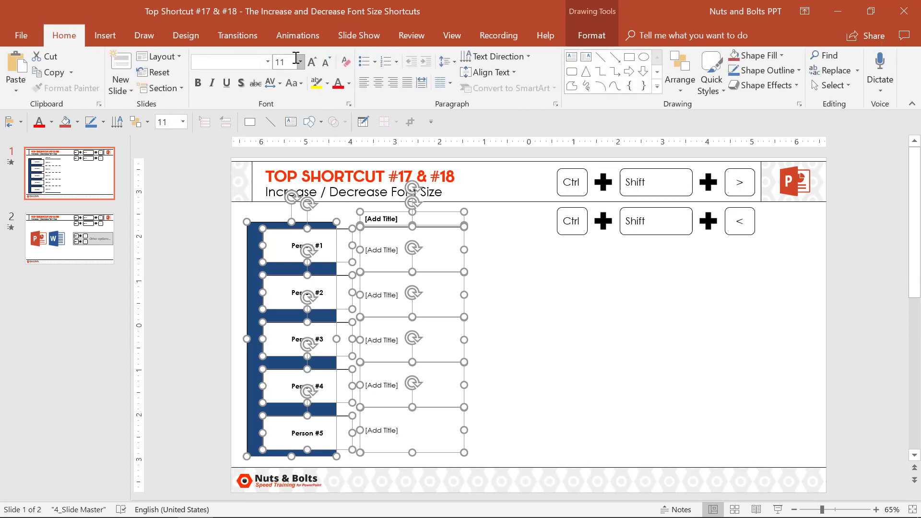
mouse_move(546, 360)
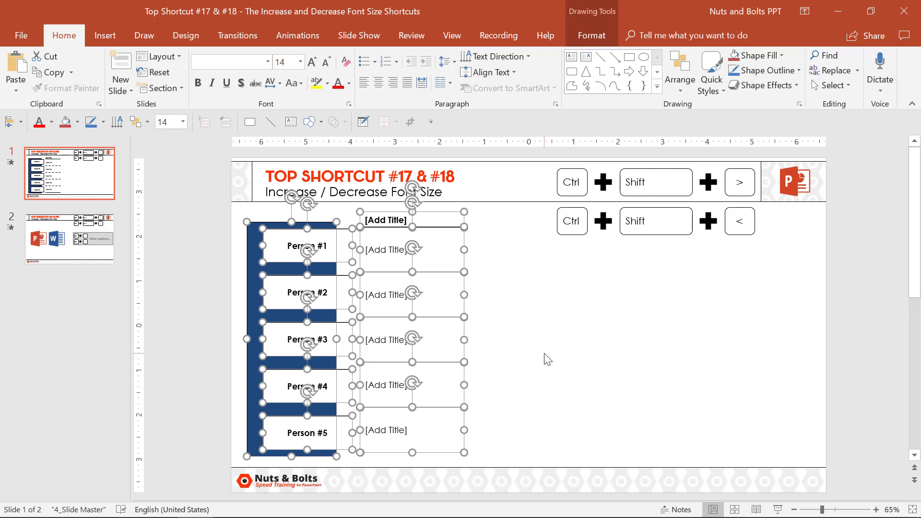
left_click(69, 237)
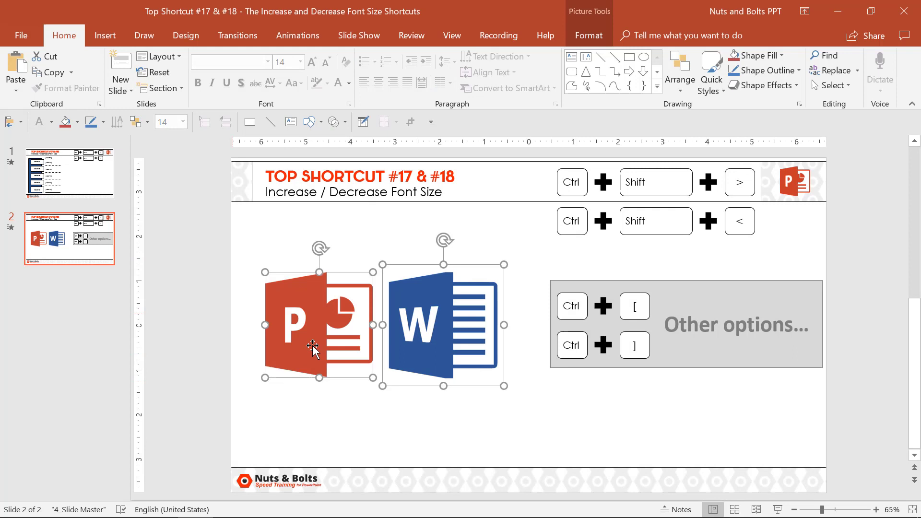
mouse_move(724, 230)
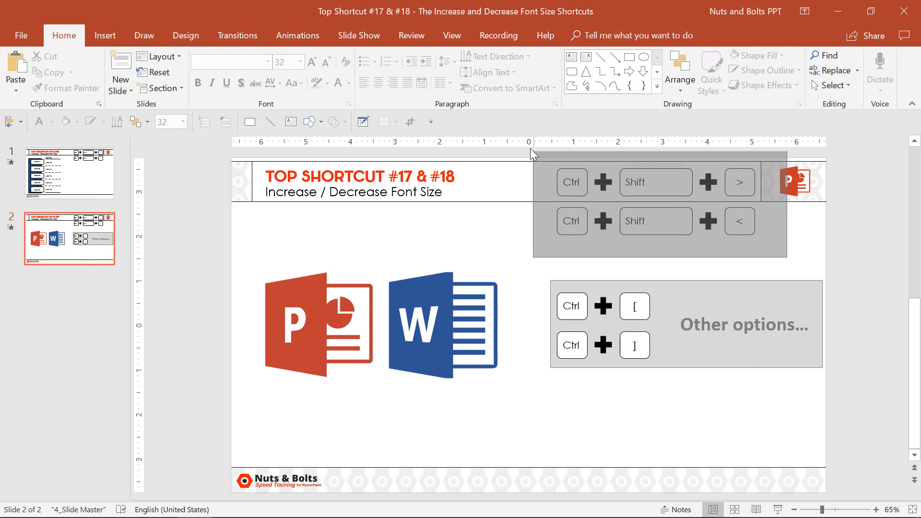
Select the Other options panel on slide 2, resize its text, then deselect.
left_click(655, 183)
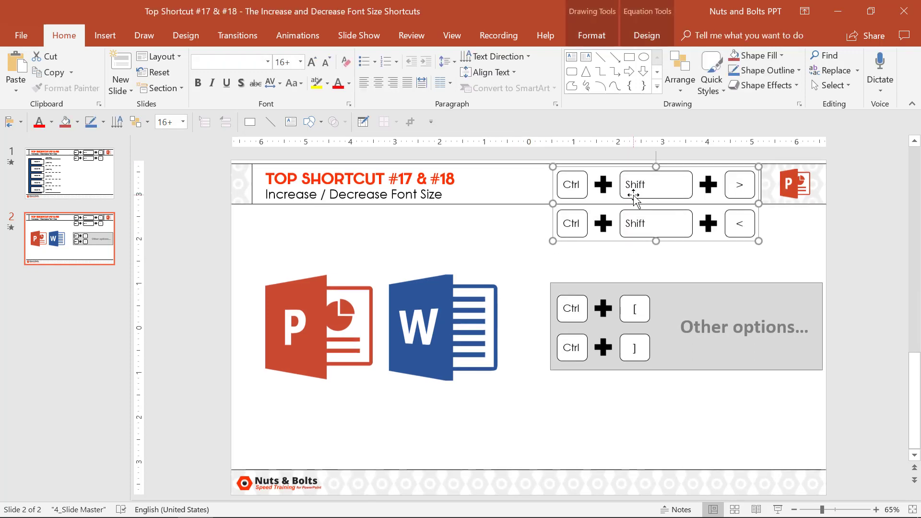
left_click(744, 326)
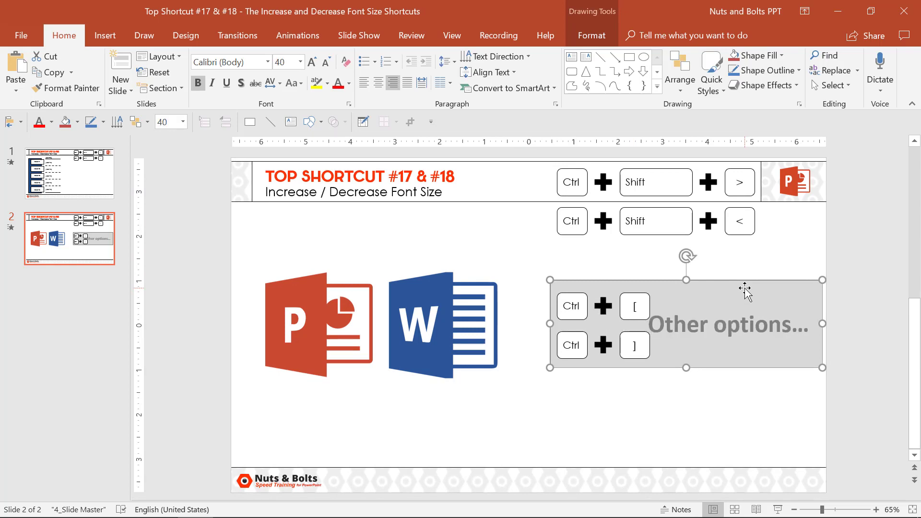
left_click(860, 443)
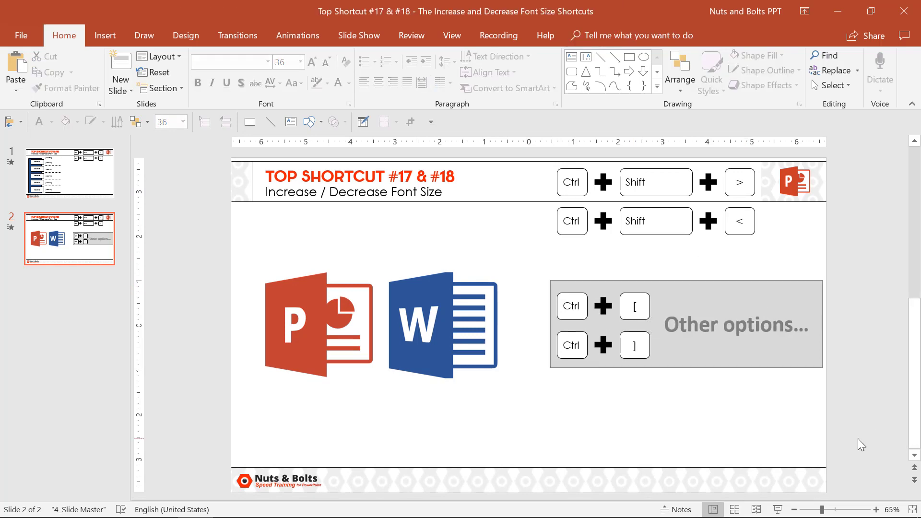